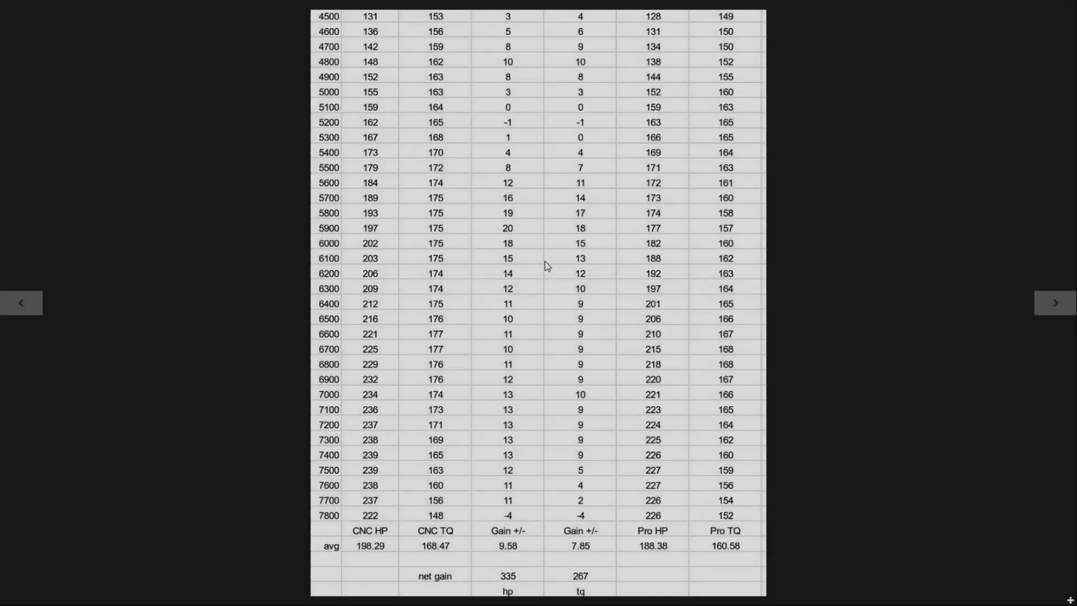
pyautogui.moveTo(502, 125)
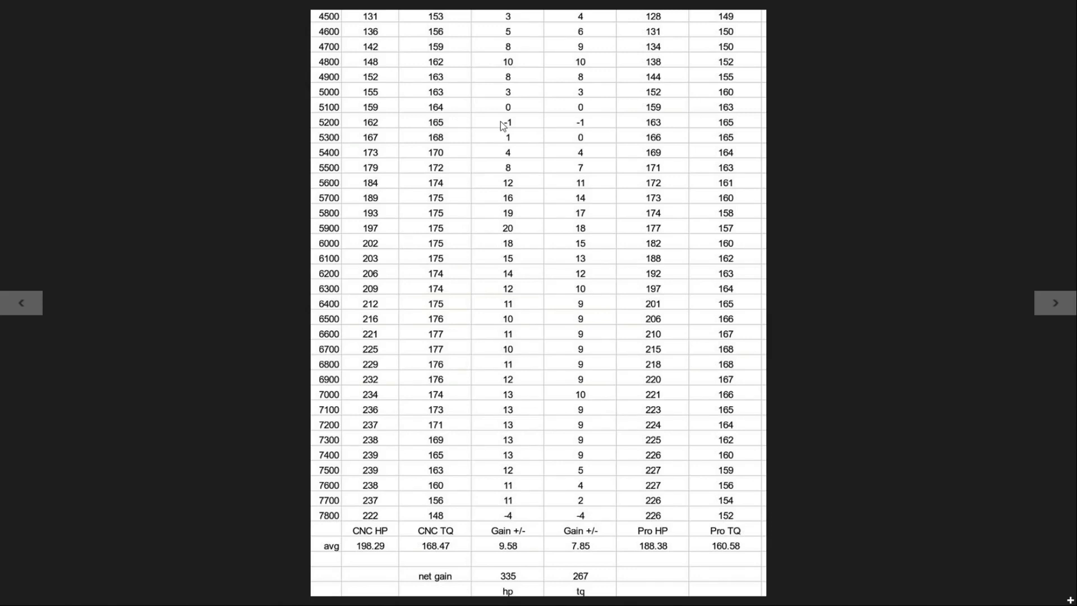
pyautogui.moveTo(481, 200)
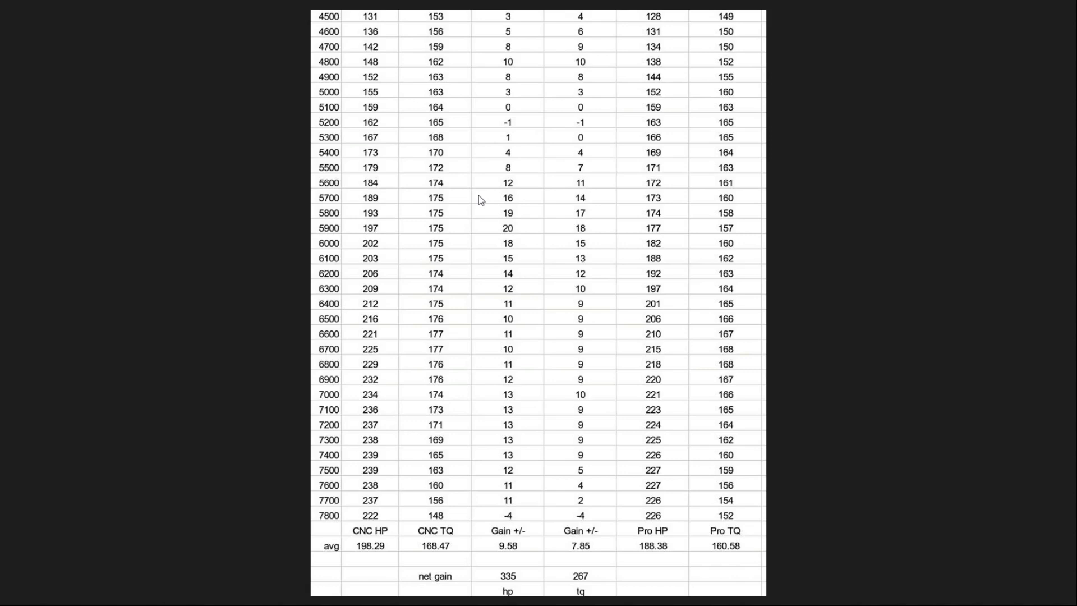
pyautogui.moveTo(333, 65)
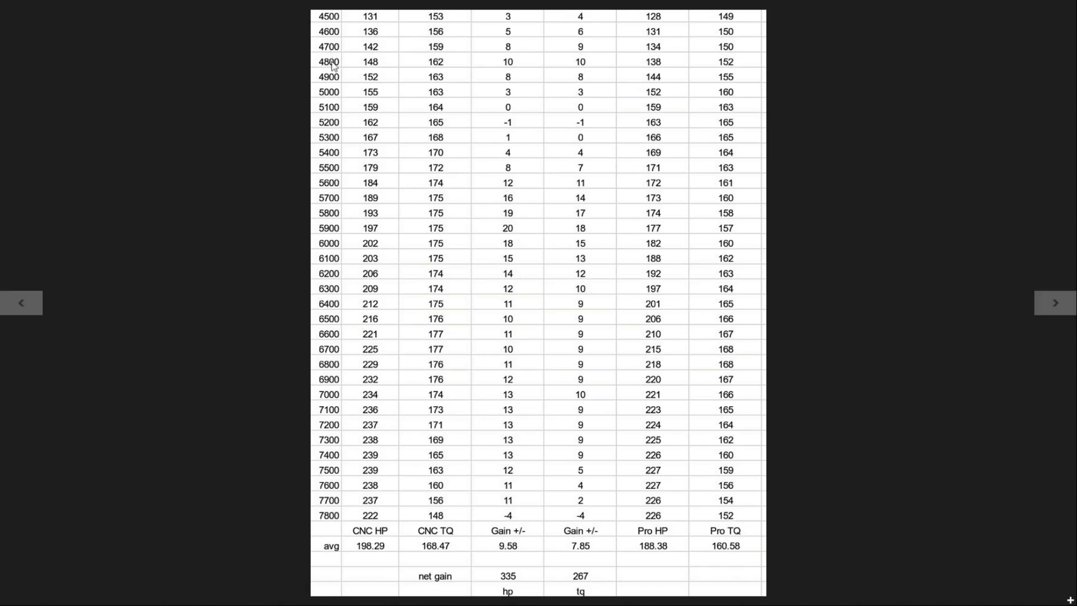
pyautogui.moveTo(521, 232)
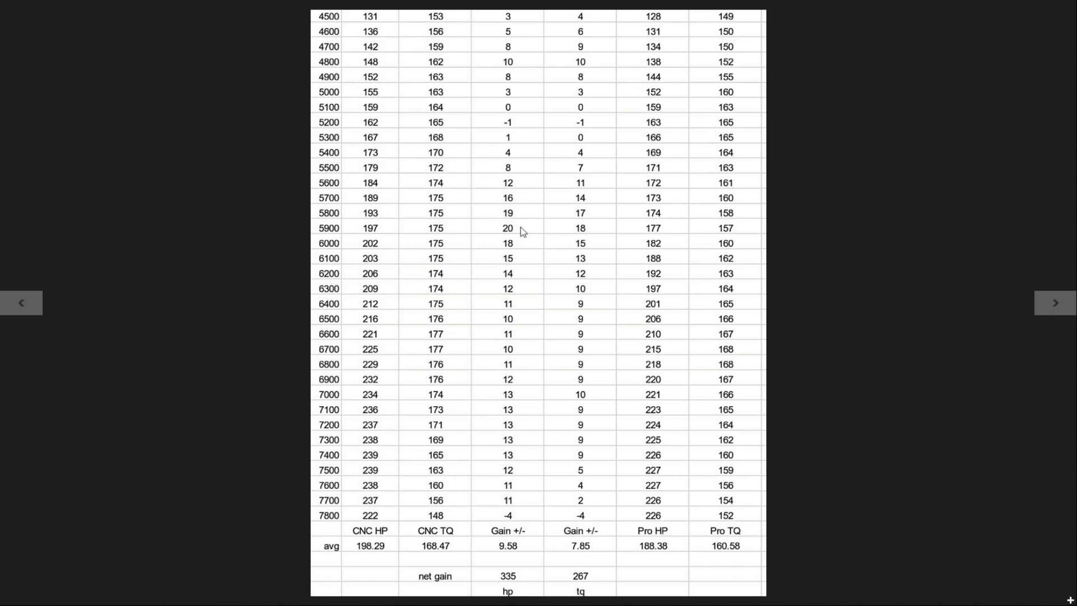
pyautogui.moveTo(449, 159)
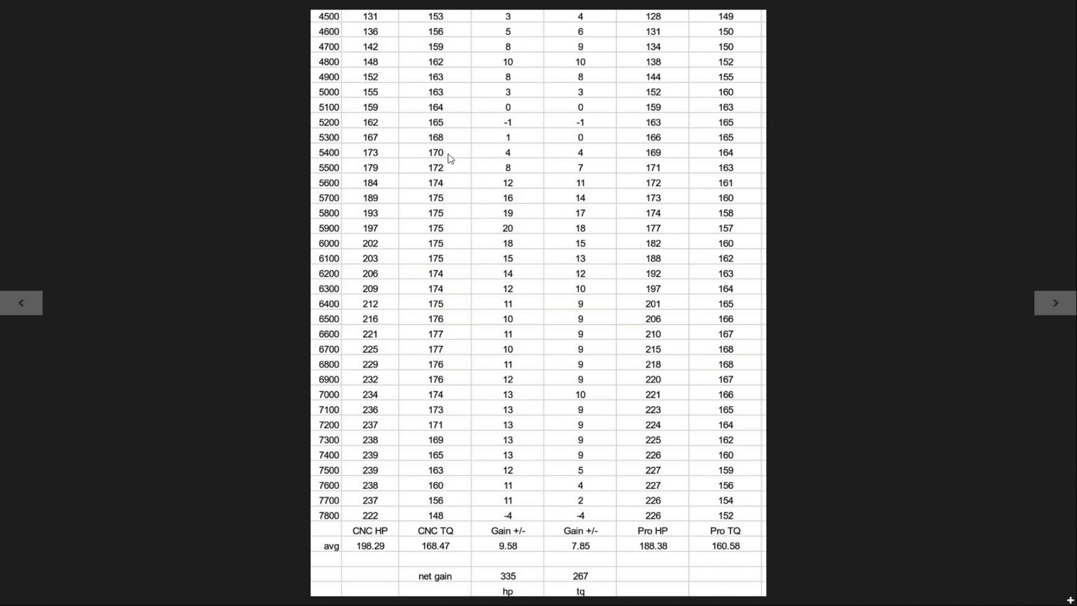
pyautogui.moveTo(382, 48)
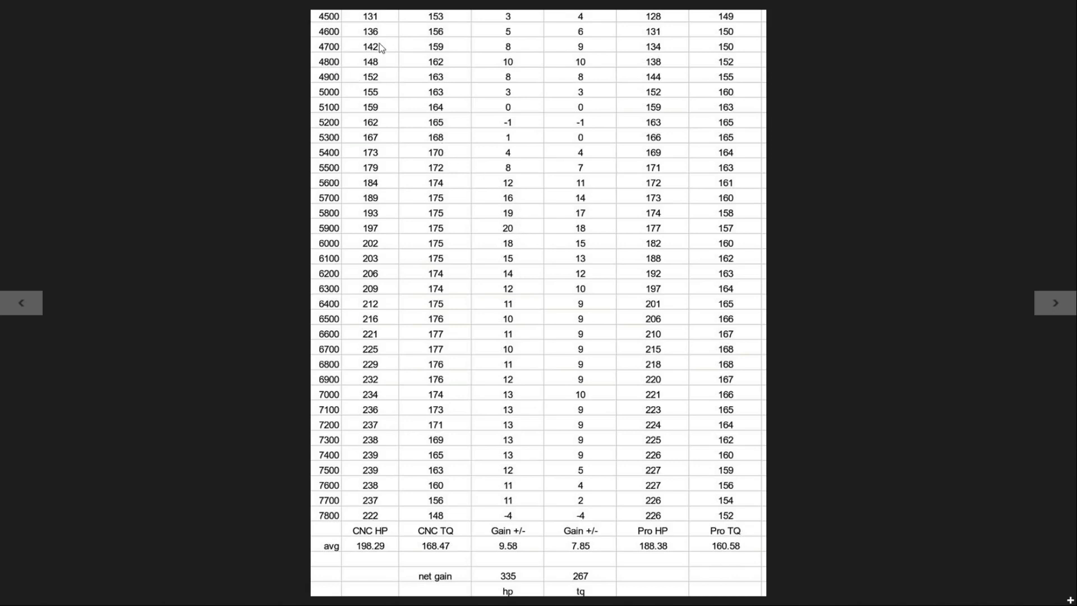
pyautogui.moveTo(338, 285)
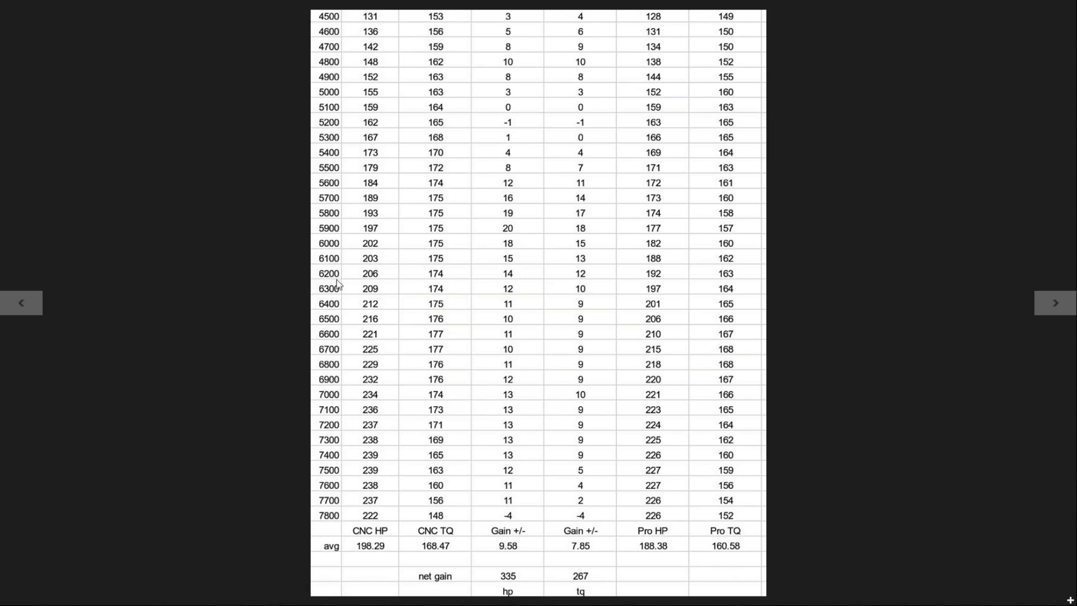
pyautogui.moveTo(328, 535)
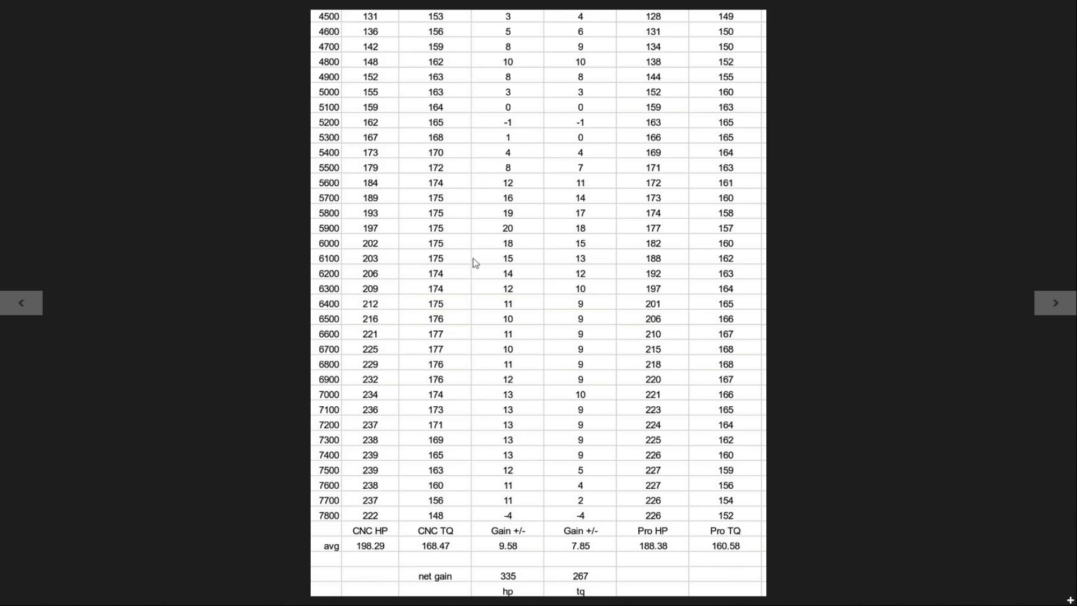
pyautogui.moveTo(710, 61)
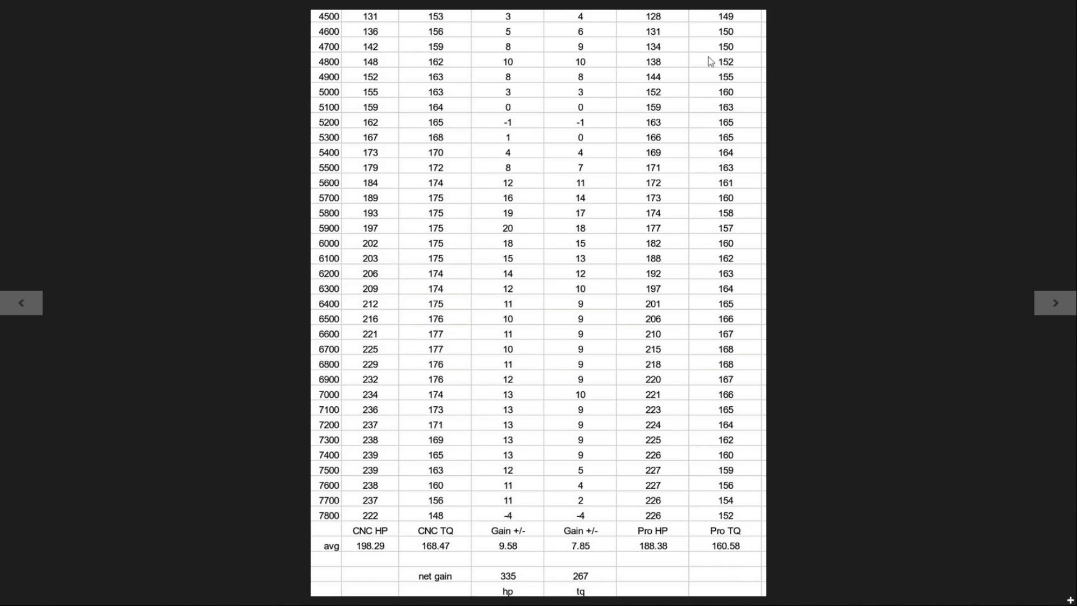
pyautogui.moveTo(732, 170)
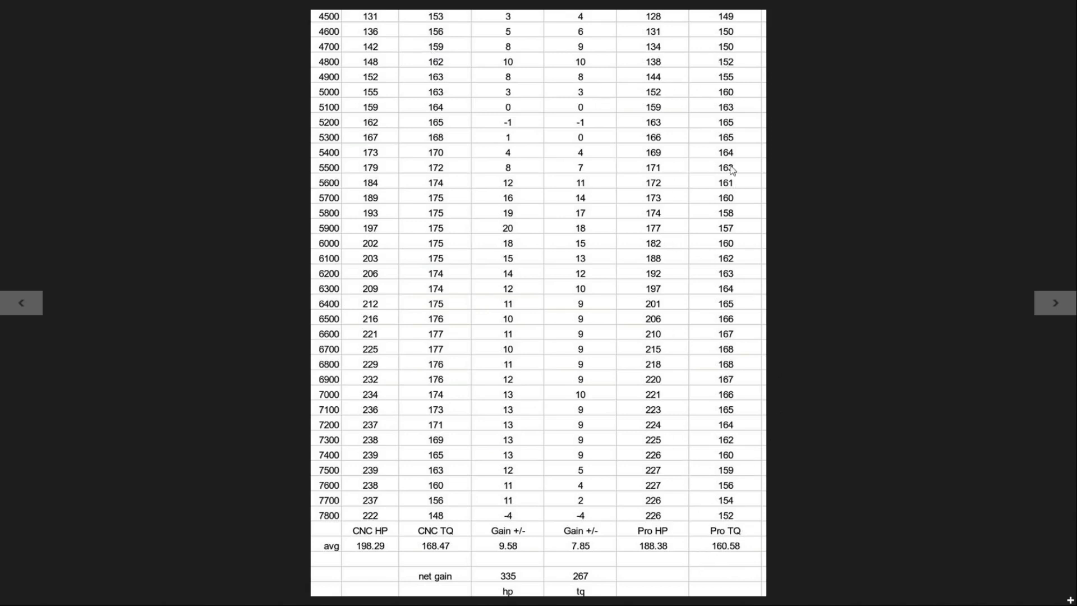
pyautogui.moveTo(646, 505)
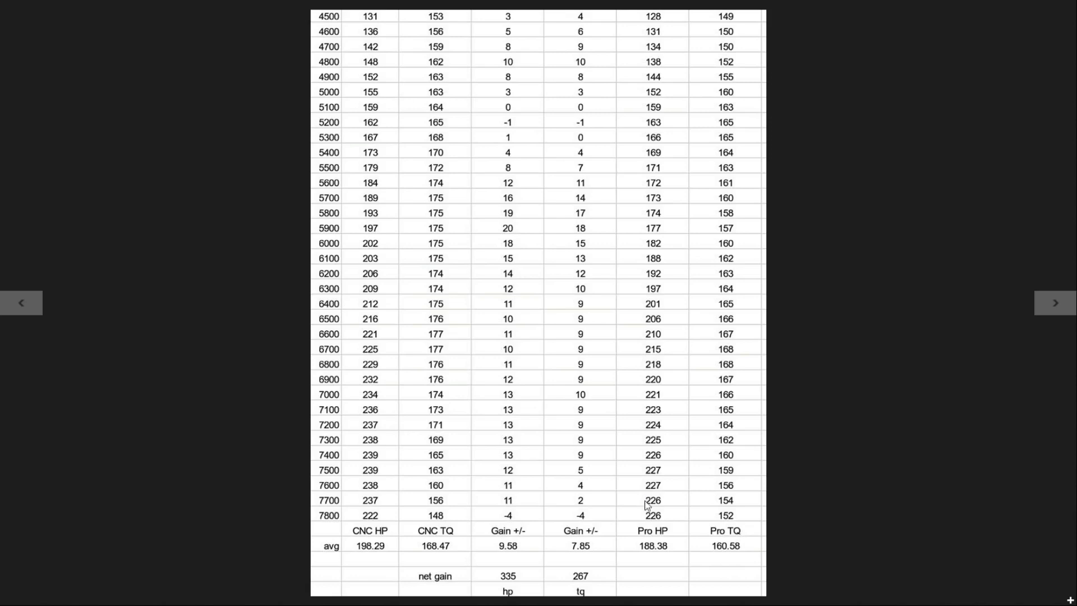
pyautogui.moveTo(604, 545)
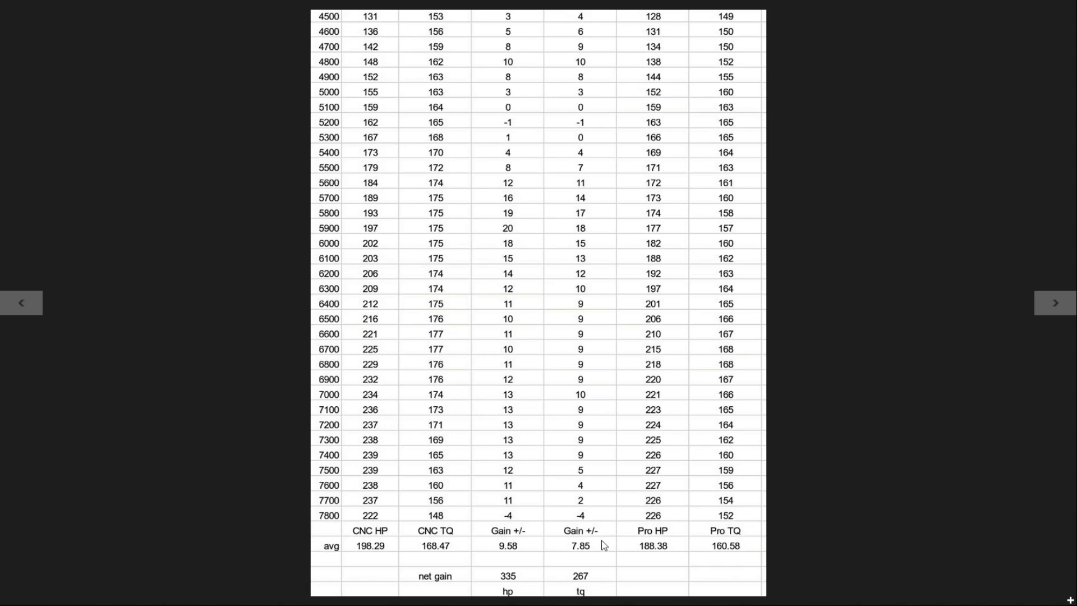
pyautogui.moveTo(608, 538)
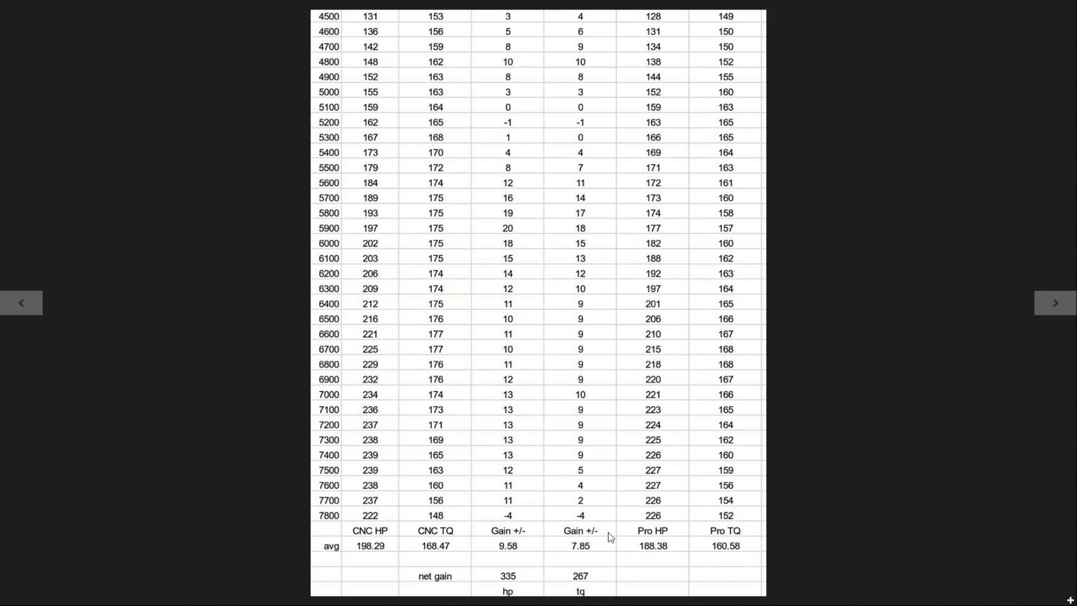
pyautogui.moveTo(680, 436)
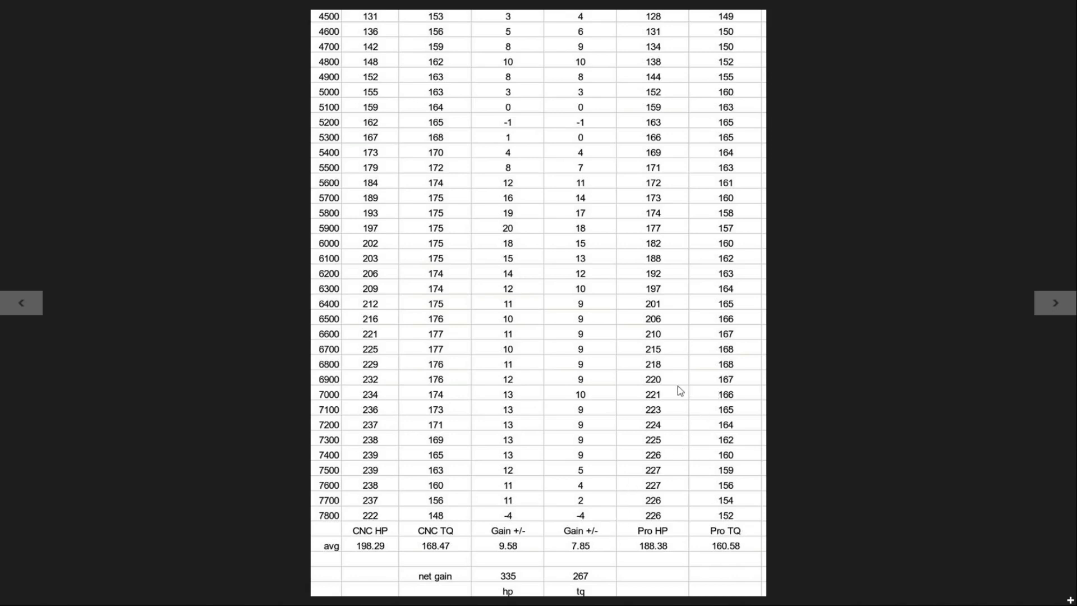
pyautogui.moveTo(659, 392)
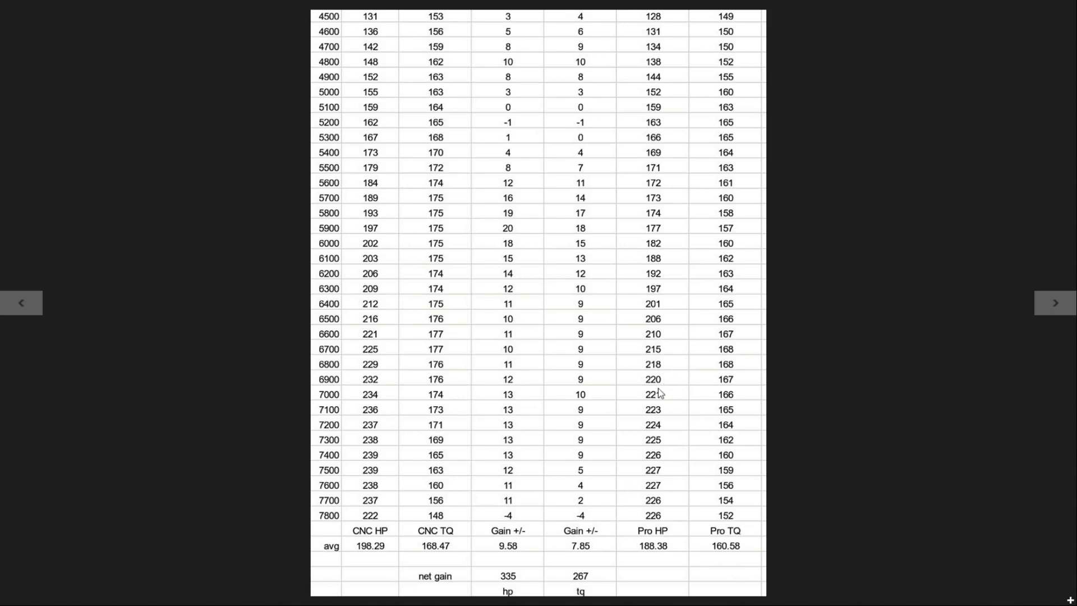
pyautogui.moveTo(496, 551)
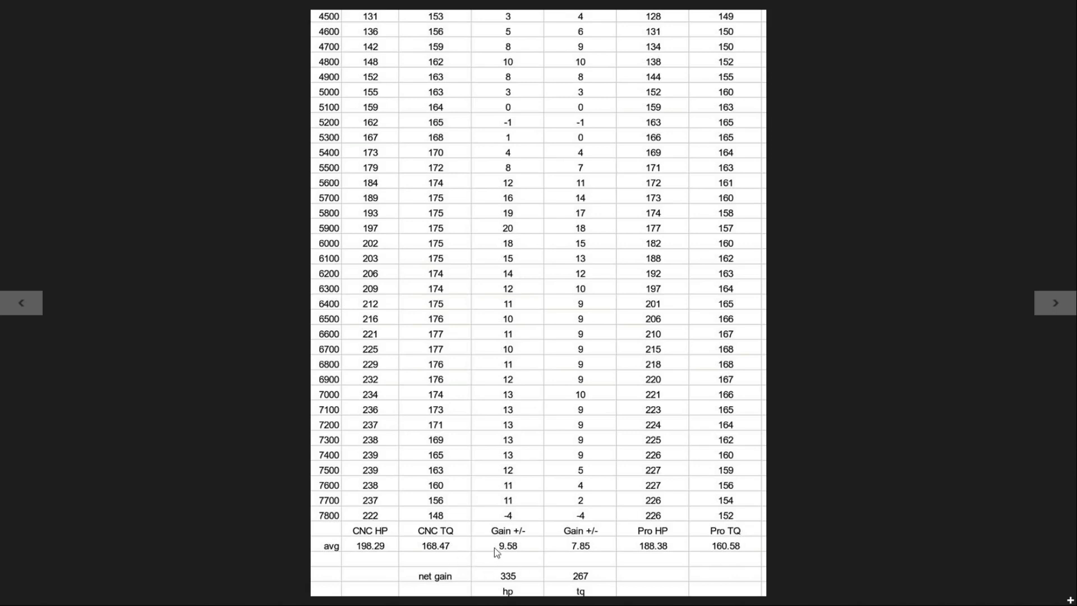
pyautogui.moveTo(549, 570)
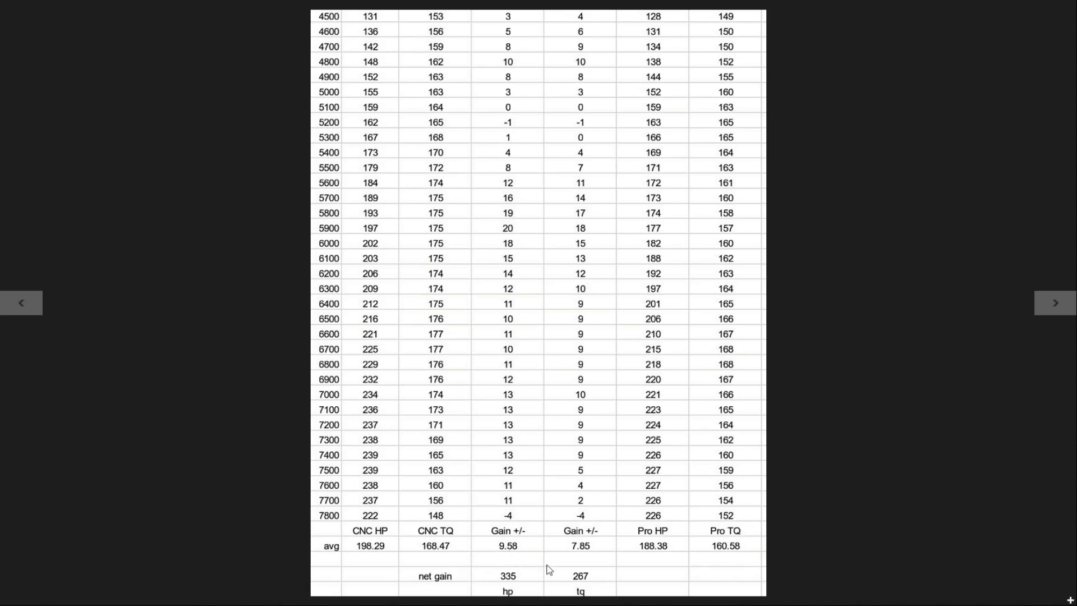
pyautogui.moveTo(411, 573)
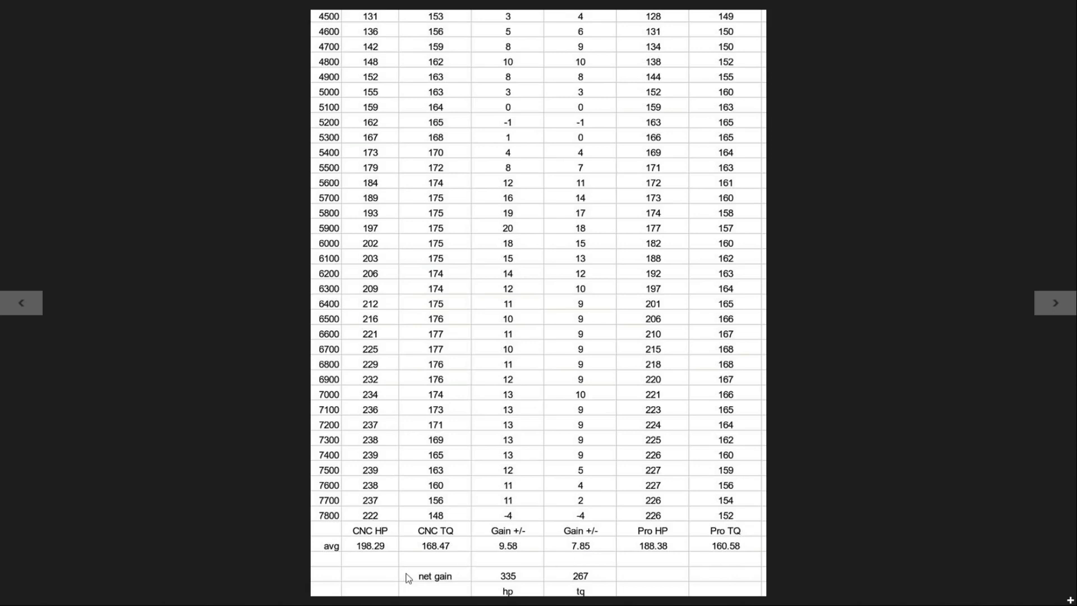
pyautogui.moveTo(688, 459)
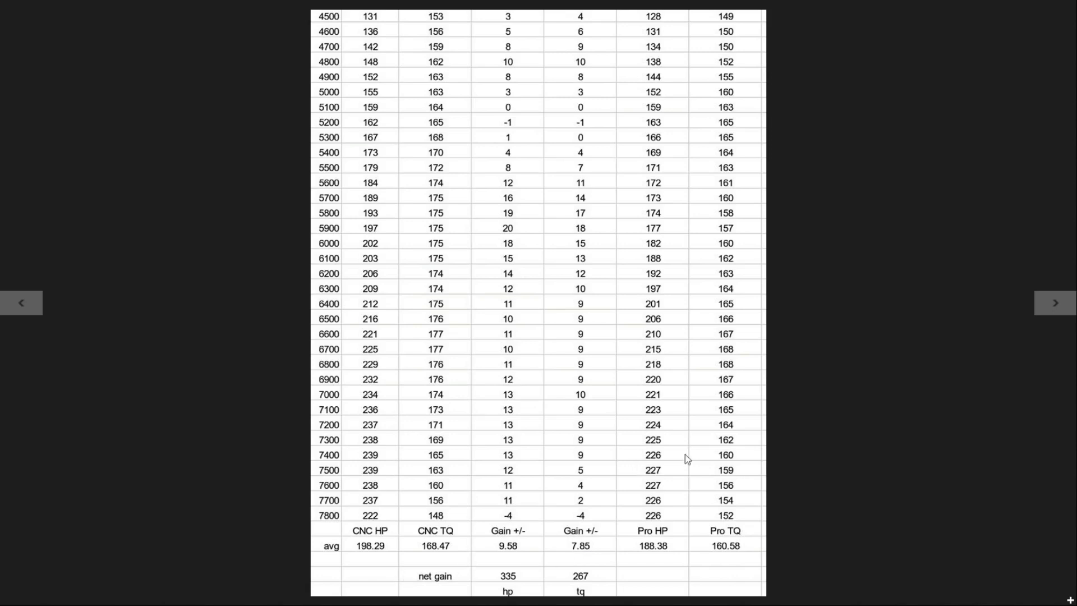
pyautogui.moveTo(866, 249)
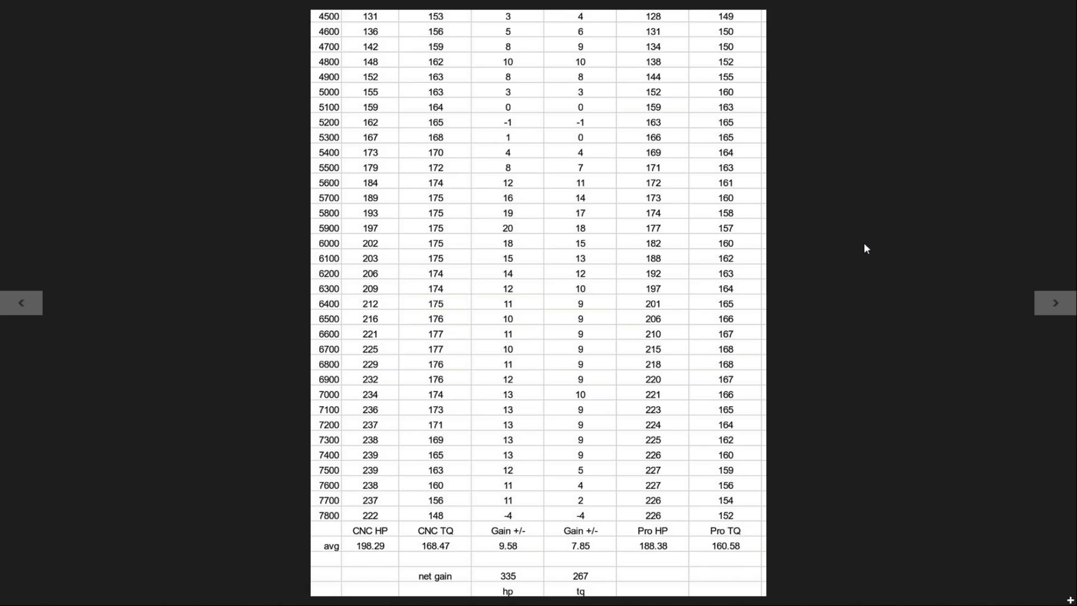
pyautogui.moveTo(603, 229)
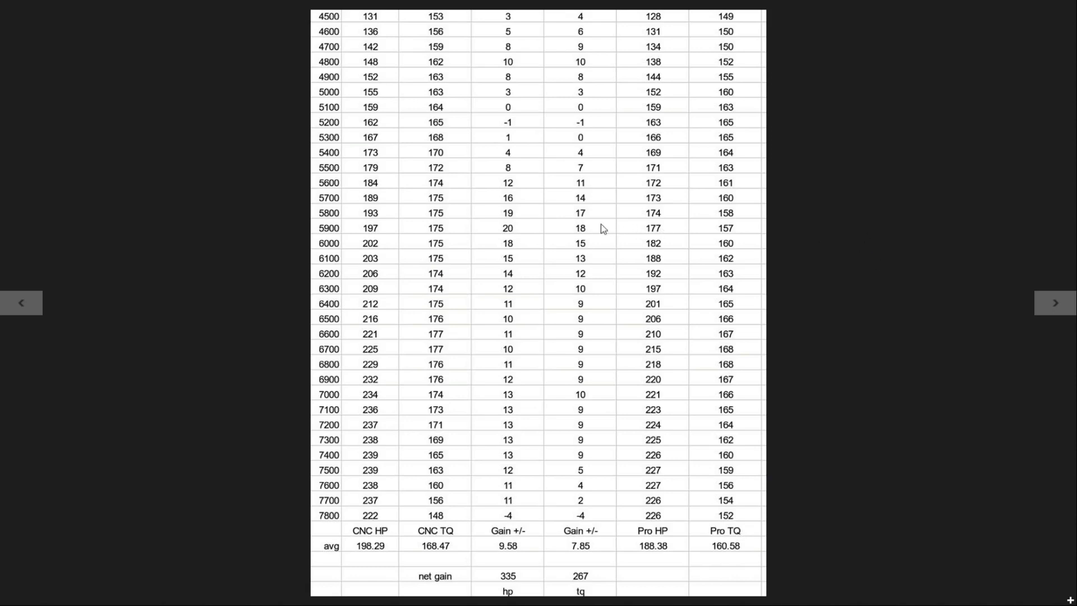
pyautogui.moveTo(644, 274)
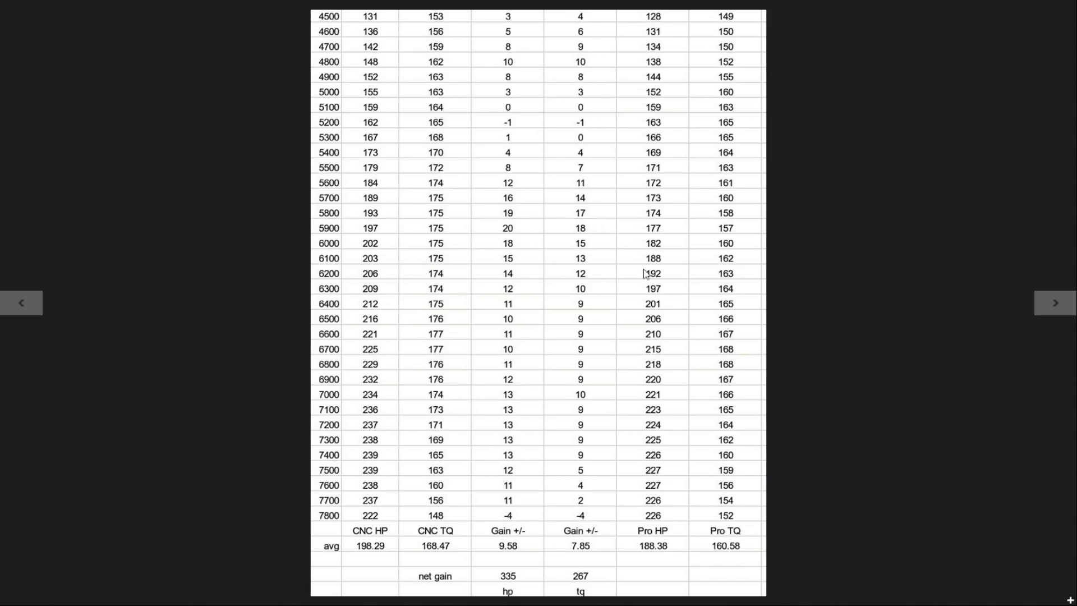
pyautogui.moveTo(491, 129)
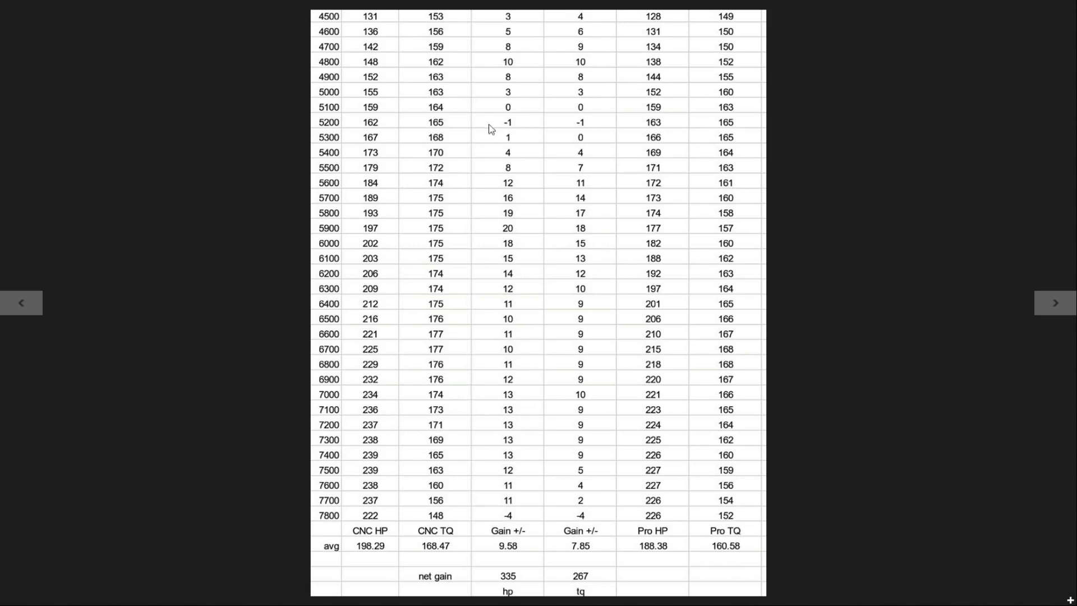
pyautogui.moveTo(612, 39)
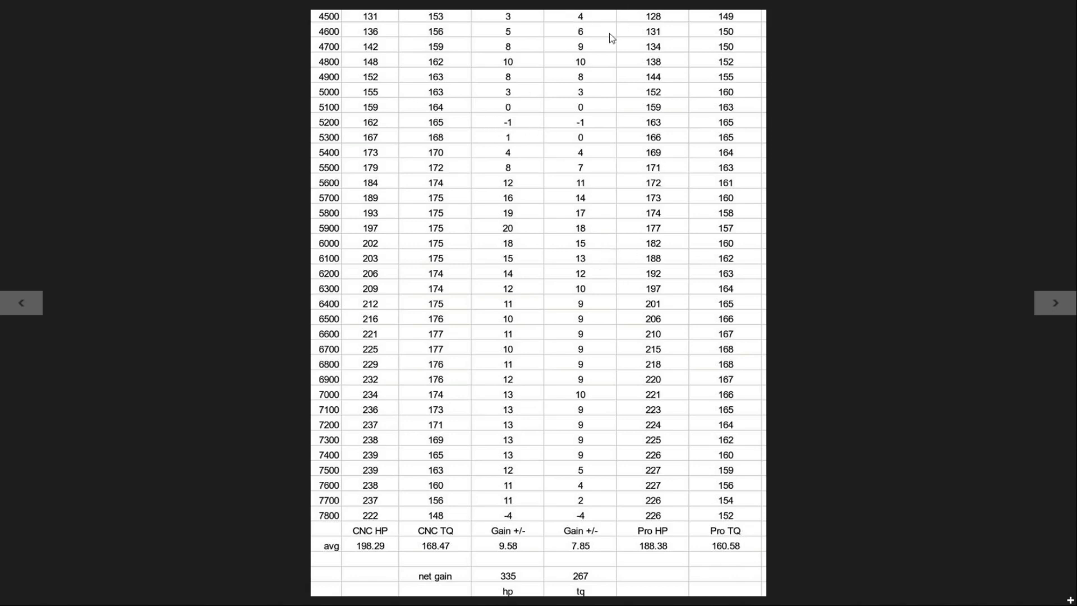
pyautogui.moveTo(578, 301)
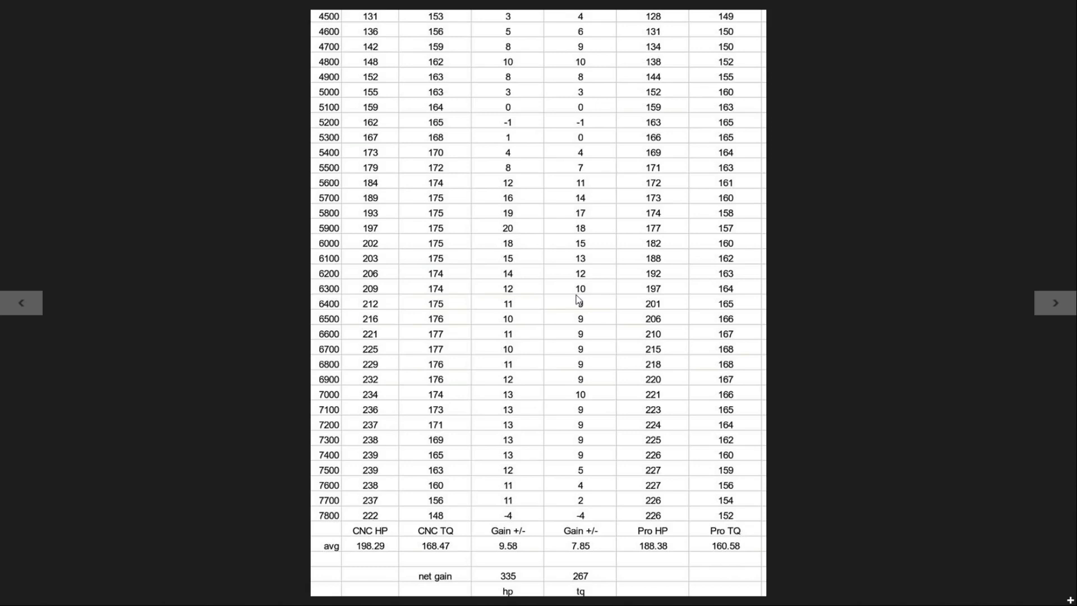
pyautogui.moveTo(625, 123)
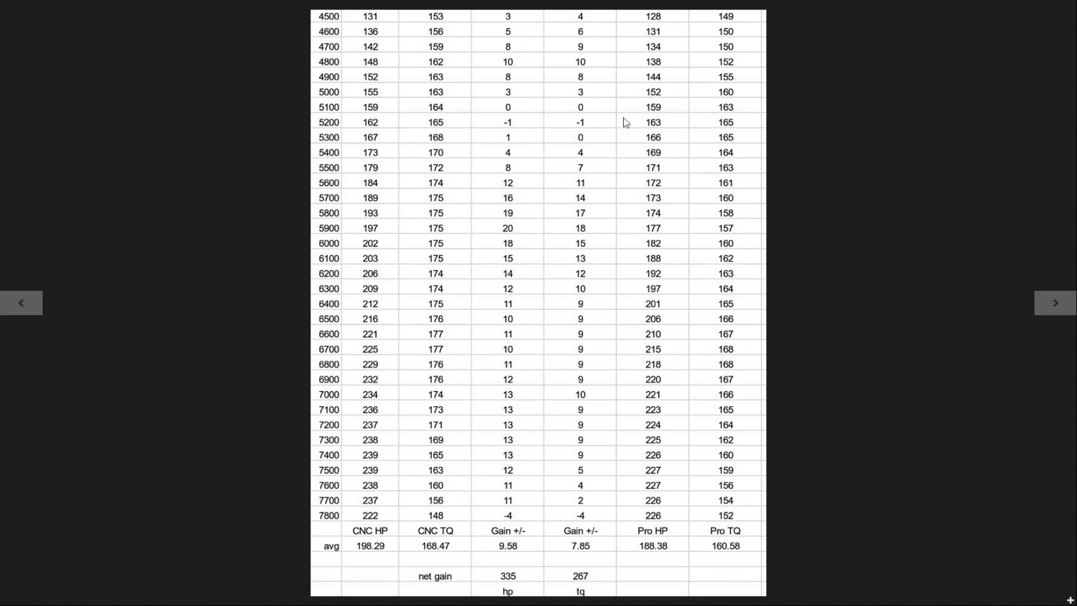
pyautogui.moveTo(583, 40)
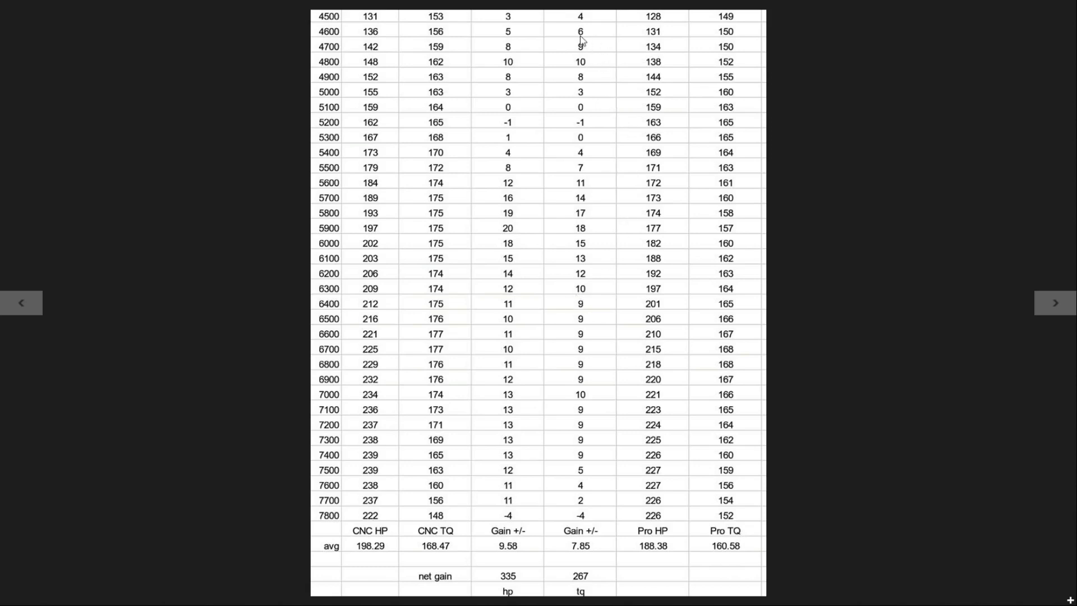
pyautogui.moveTo(585, 101)
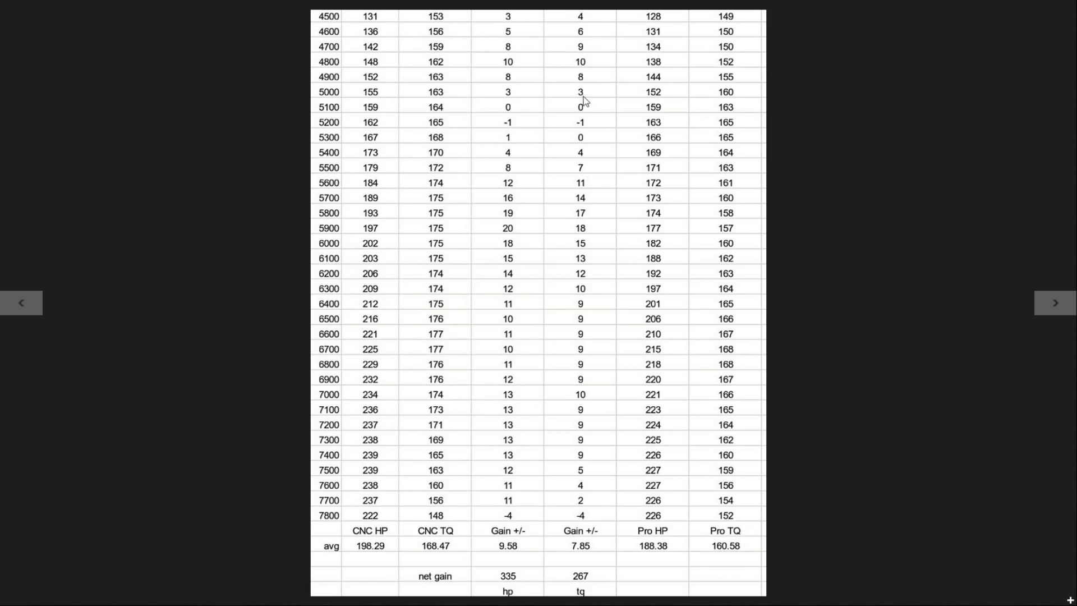
pyautogui.moveTo(584, 144)
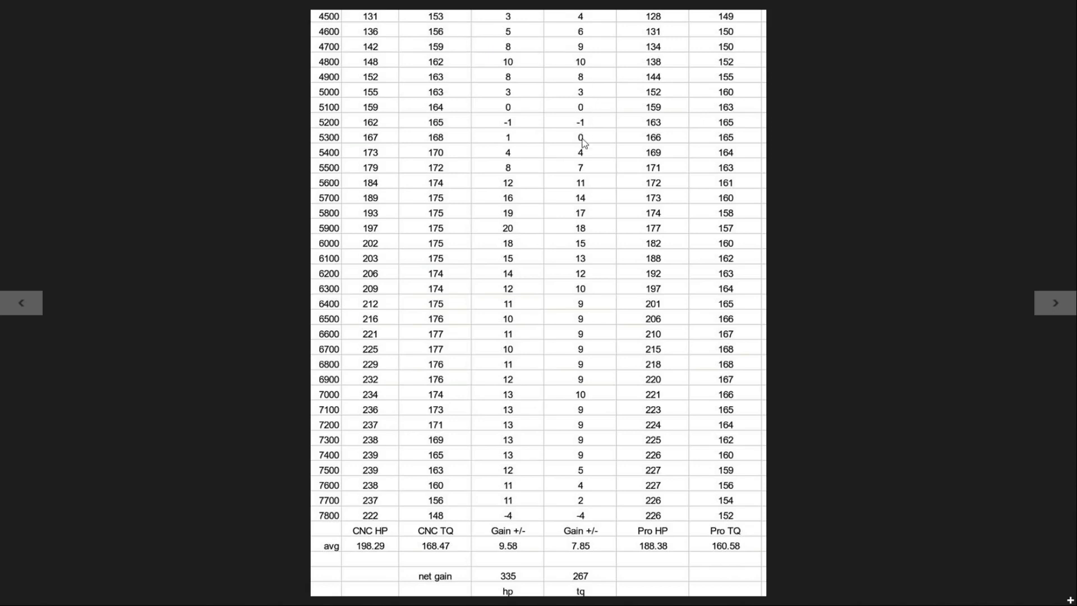
pyautogui.moveTo(576, 132)
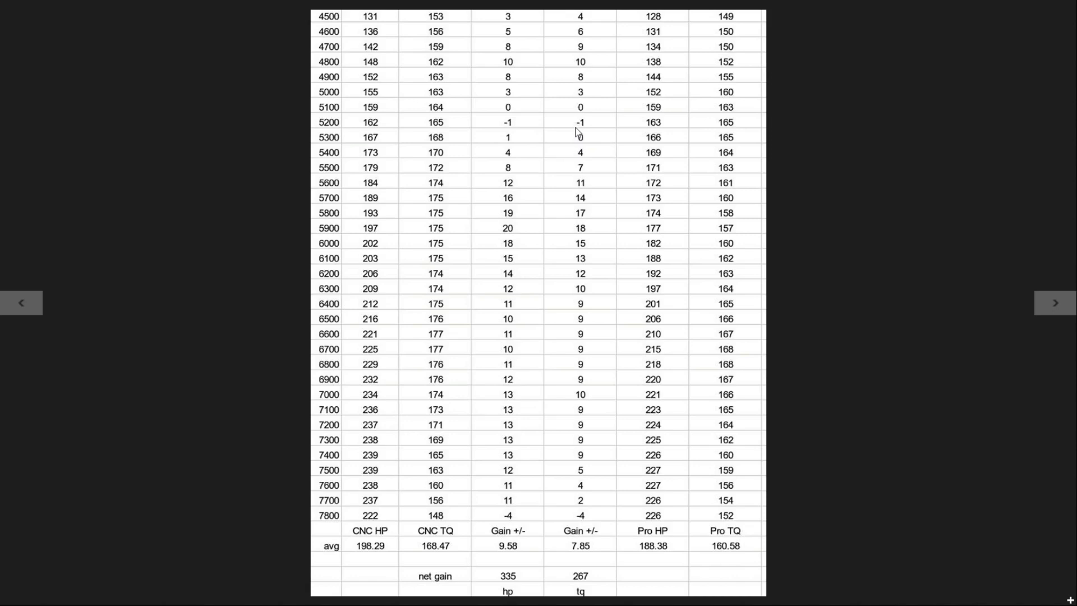
pyautogui.moveTo(577, 113)
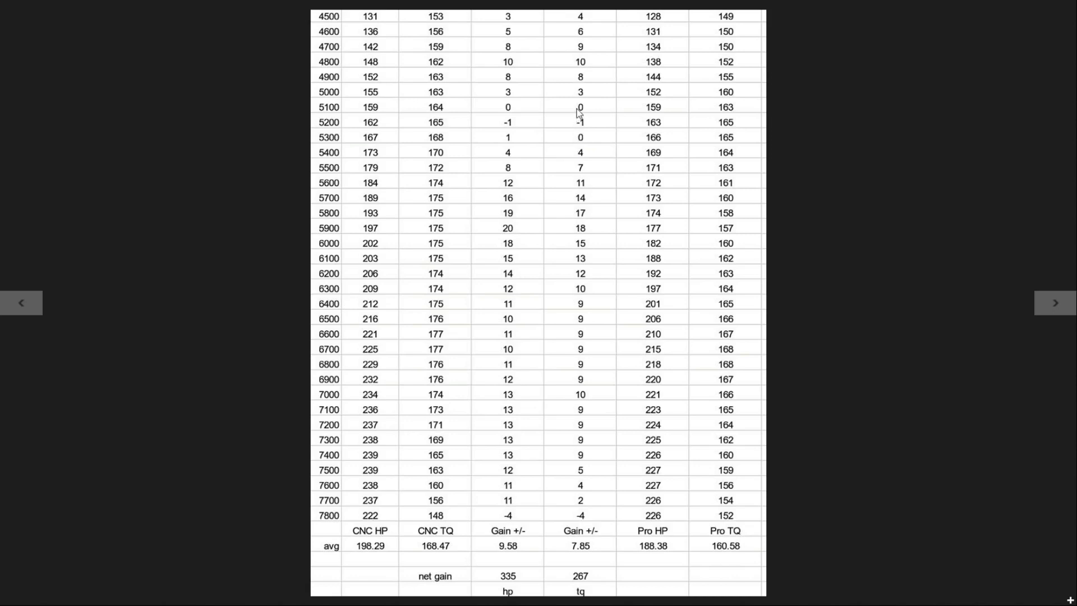
pyautogui.moveTo(584, 144)
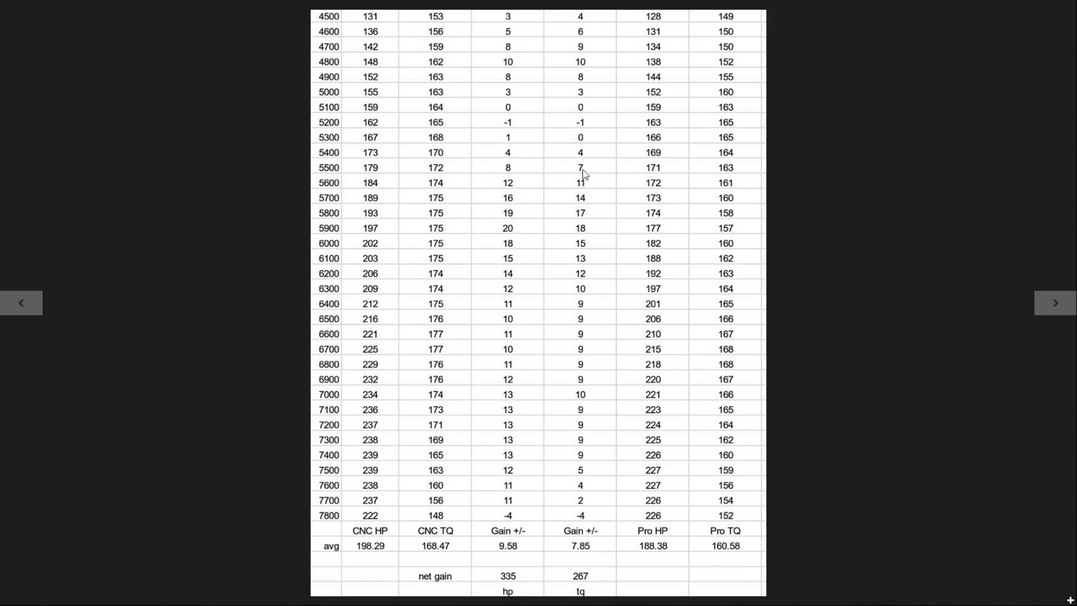
pyautogui.moveTo(586, 90)
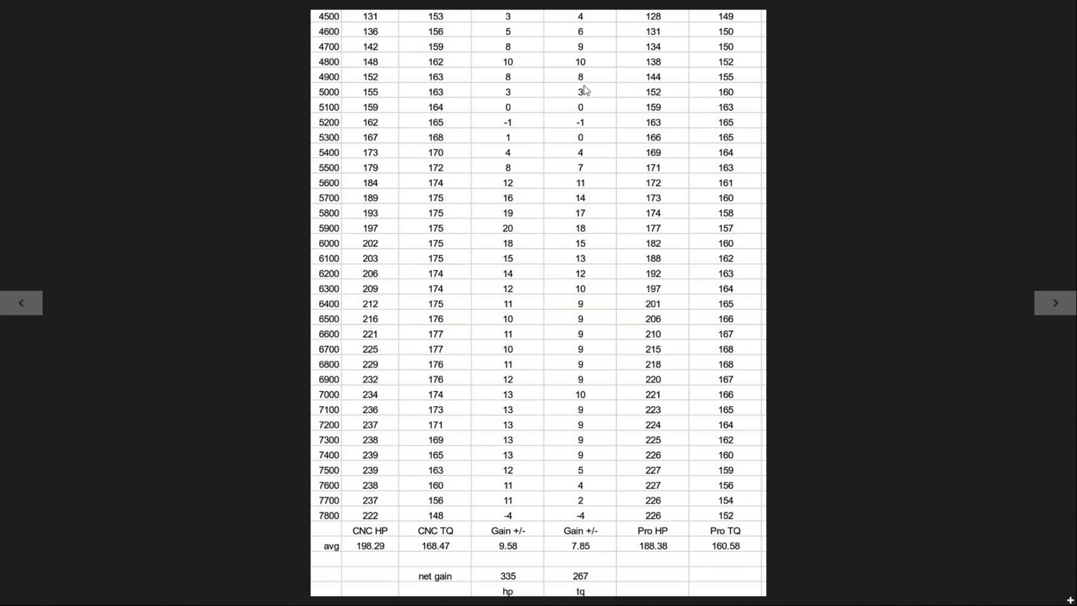
pyautogui.moveTo(520, 42)
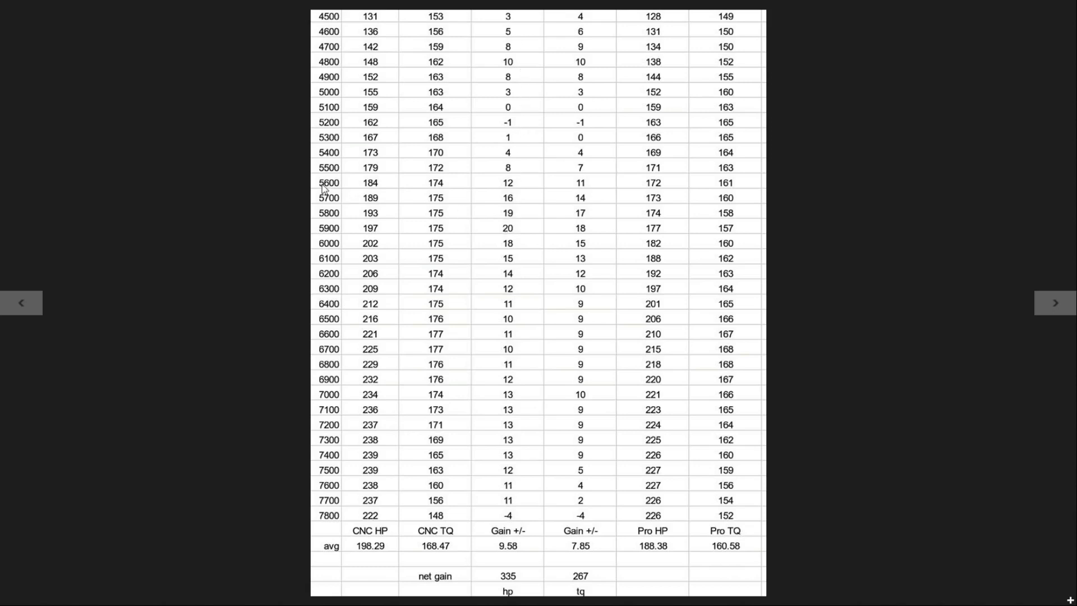
pyautogui.moveTo(364, 186)
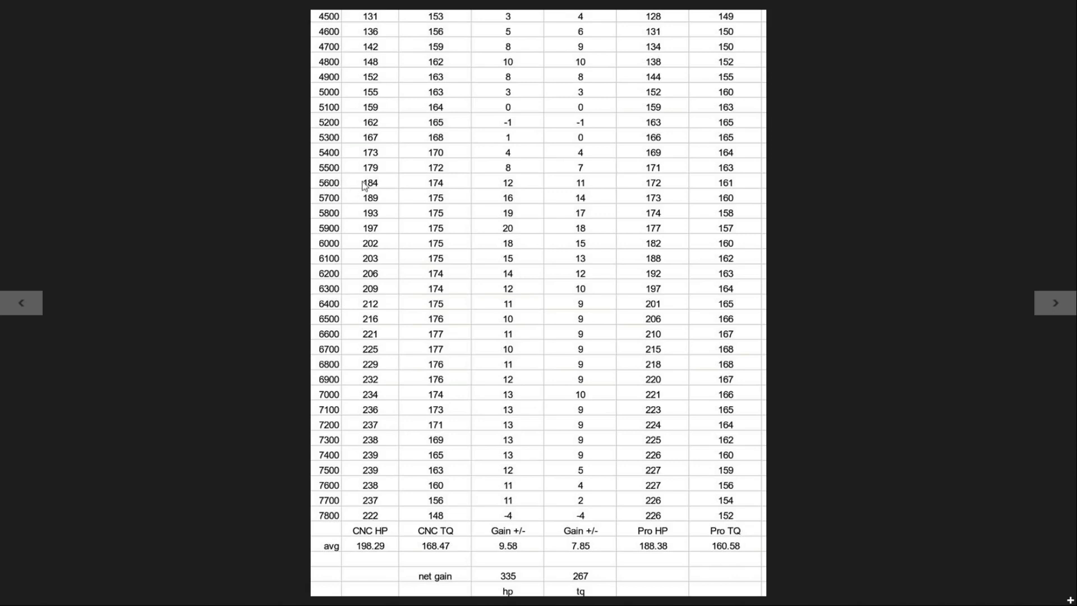
pyautogui.moveTo(333, 297)
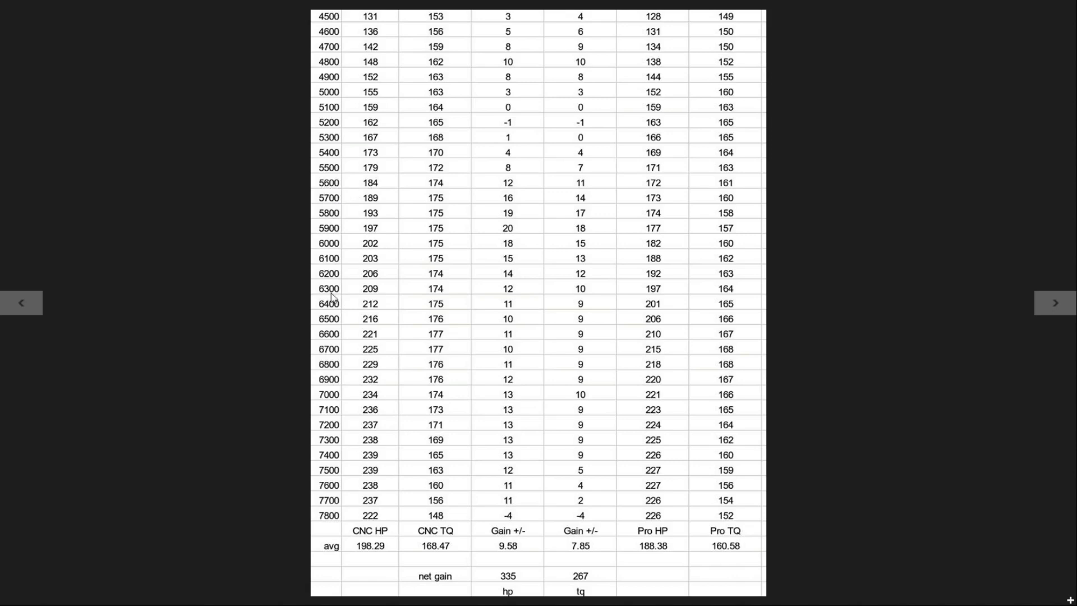
pyautogui.moveTo(481, 290)
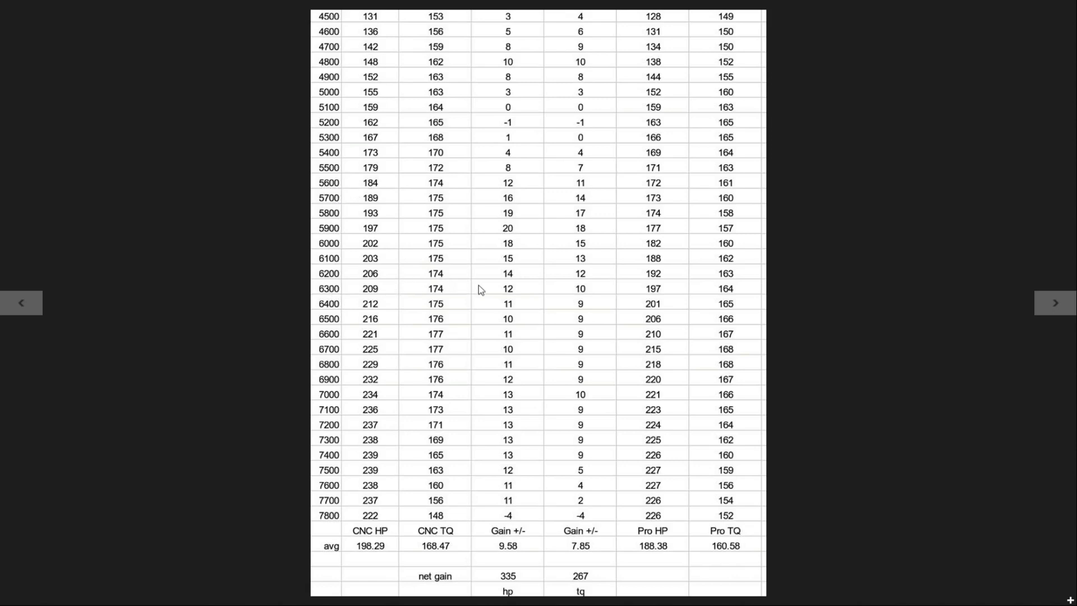
pyautogui.moveTo(562, 294)
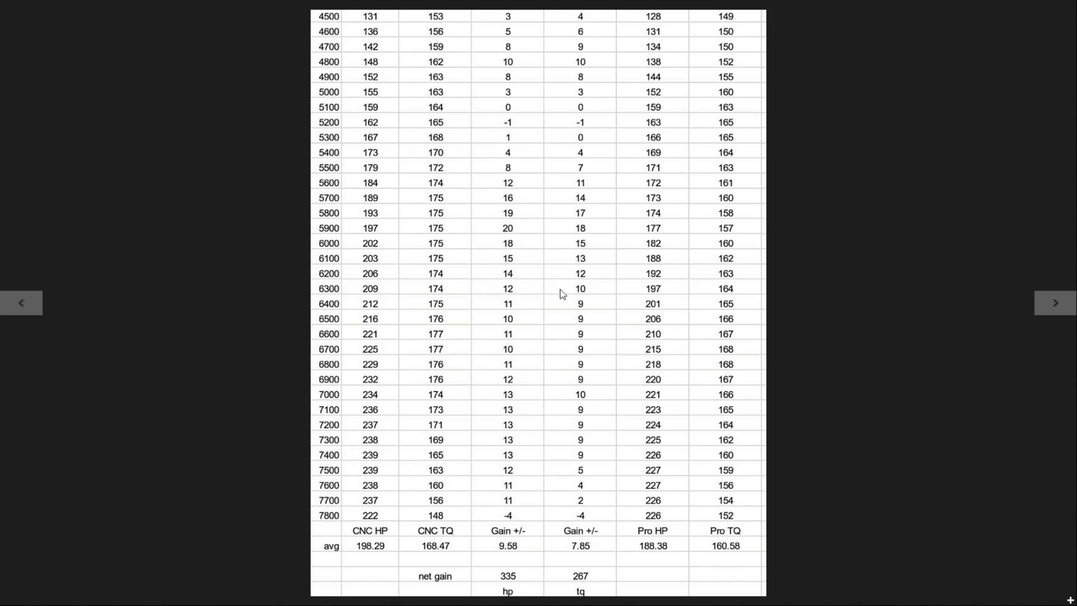
pyautogui.moveTo(569, 274)
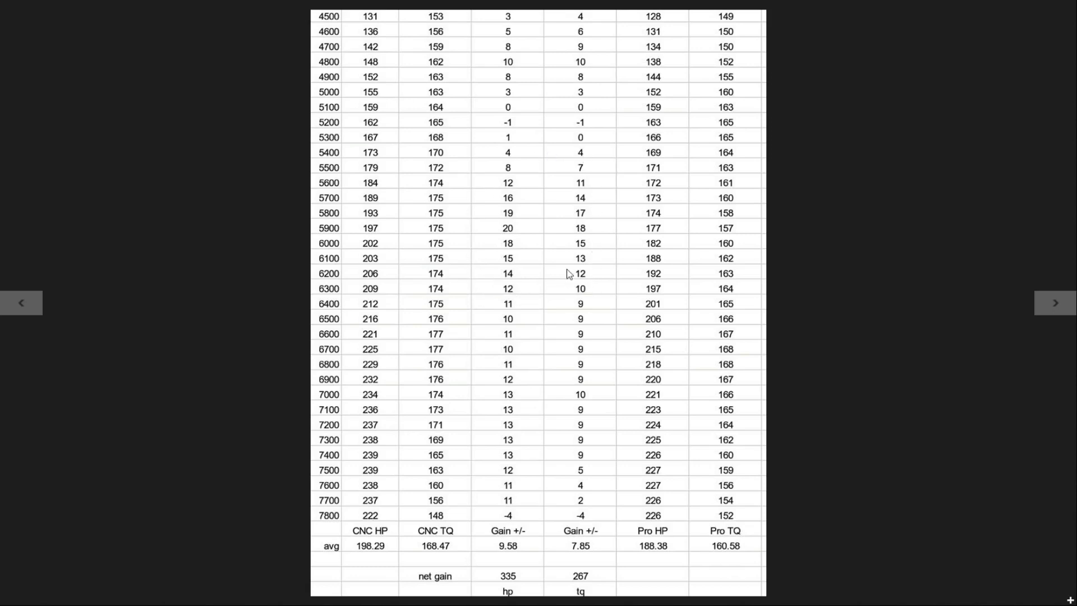
pyautogui.moveTo(344, 230)
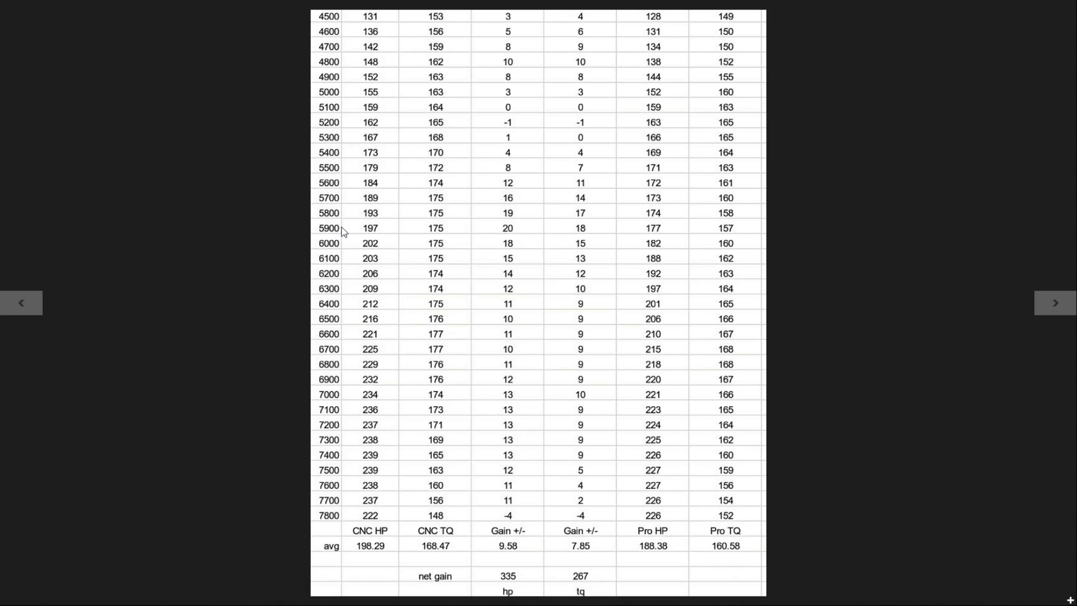
pyautogui.moveTo(508, 239)
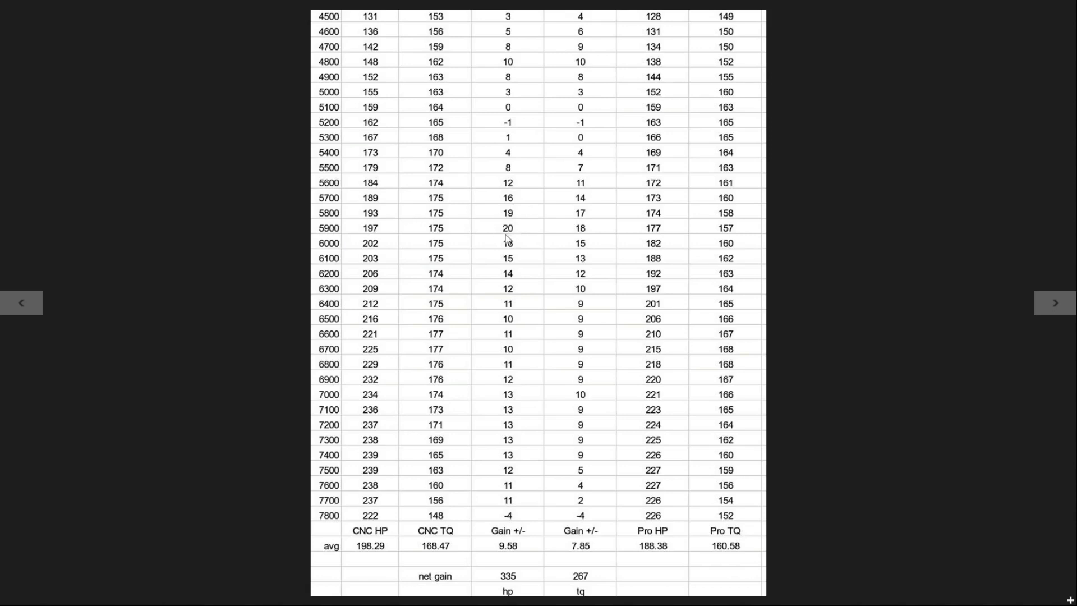
pyautogui.moveTo(575, 237)
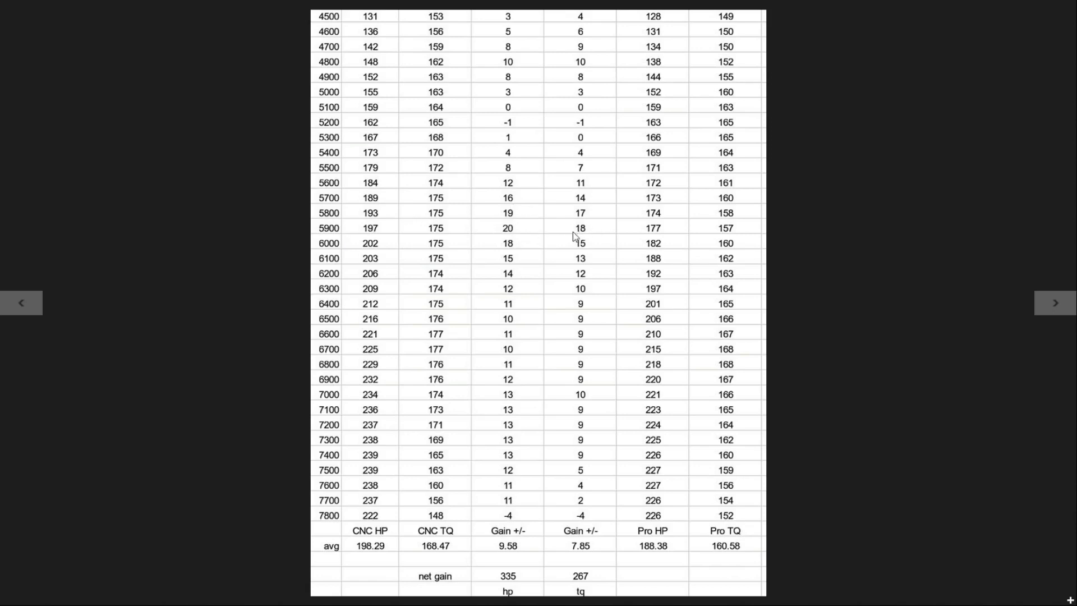
pyautogui.moveTo(586, 235)
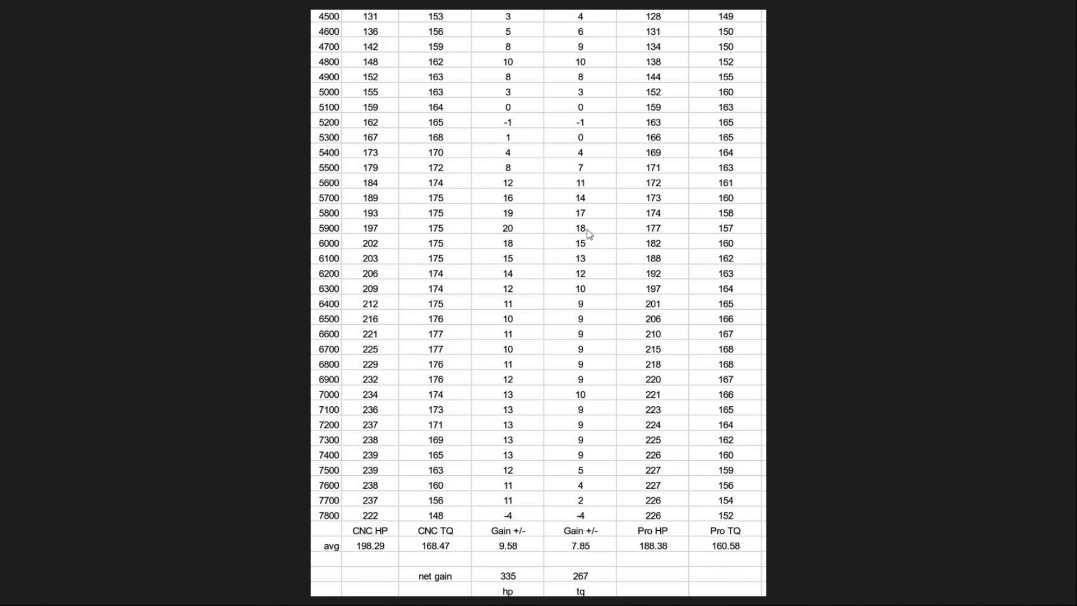
pyautogui.moveTo(331, 472)
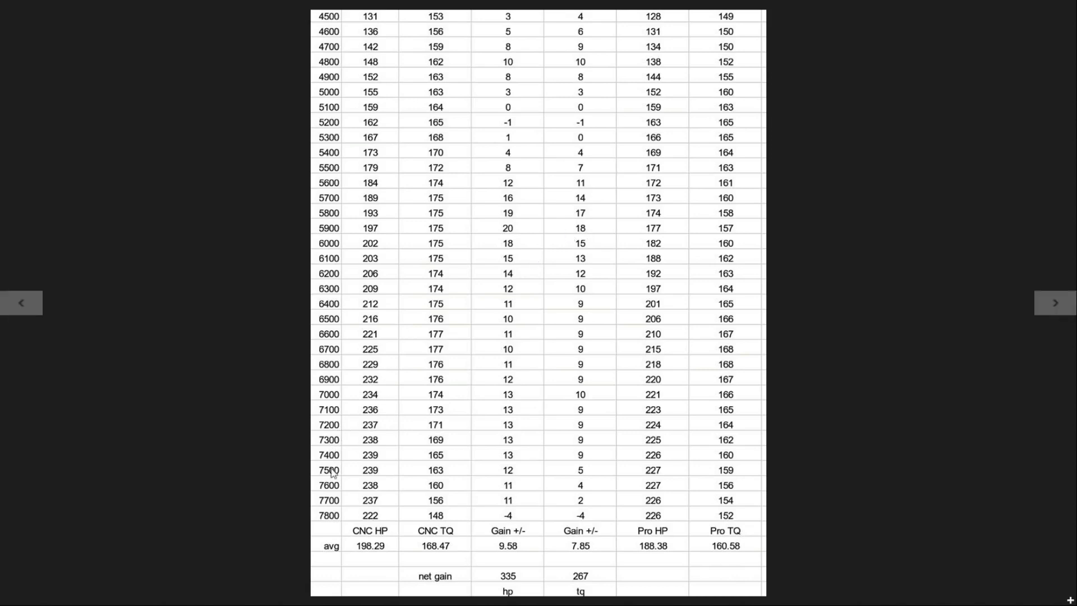
pyautogui.moveTo(594, 462)
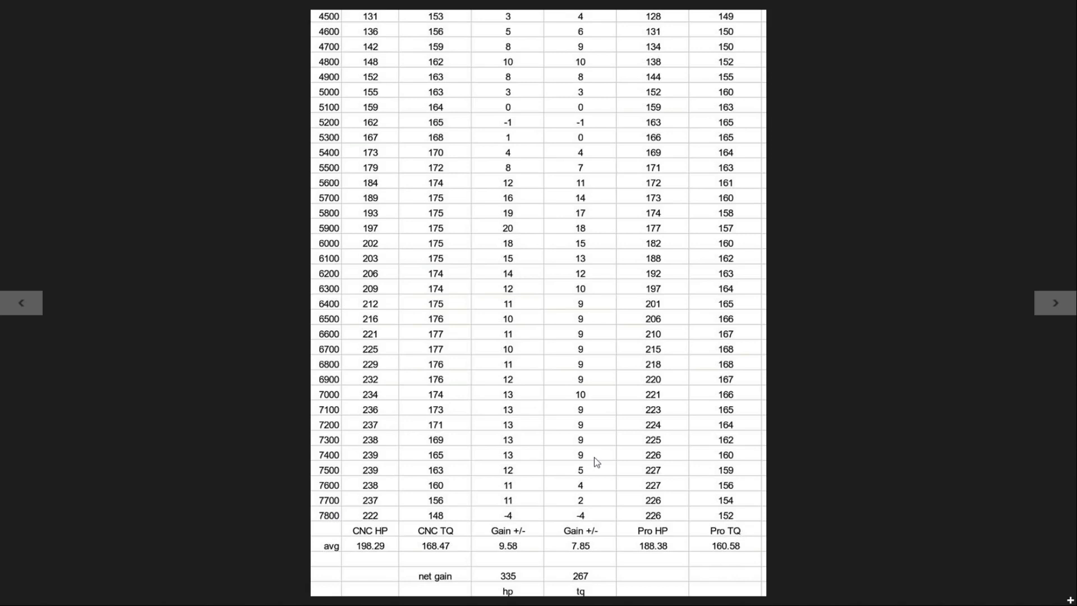
pyautogui.moveTo(663, 443)
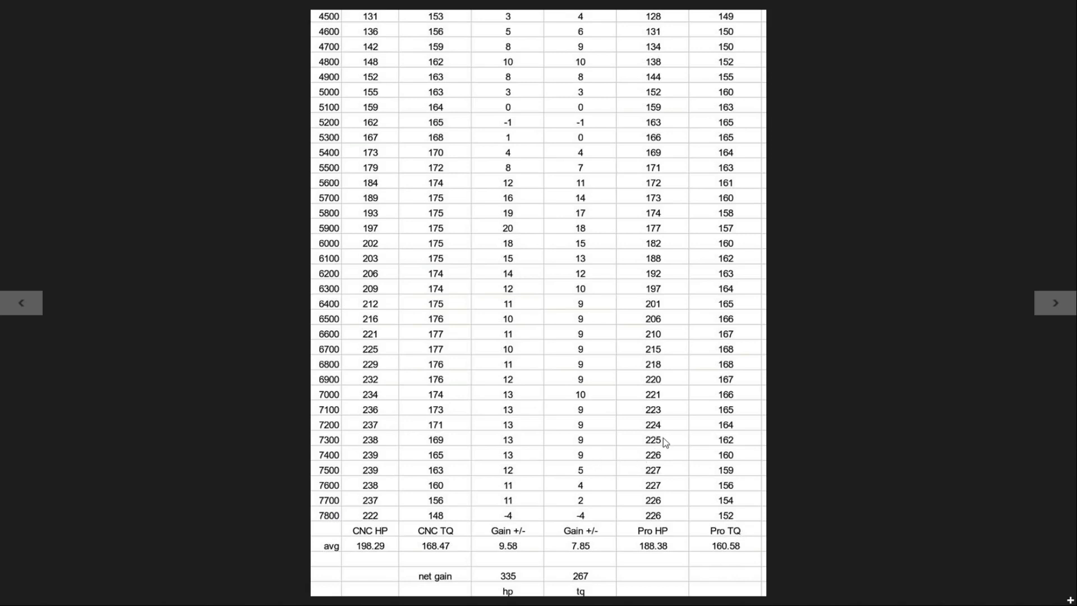
pyautogui.moveTo(380, 557)
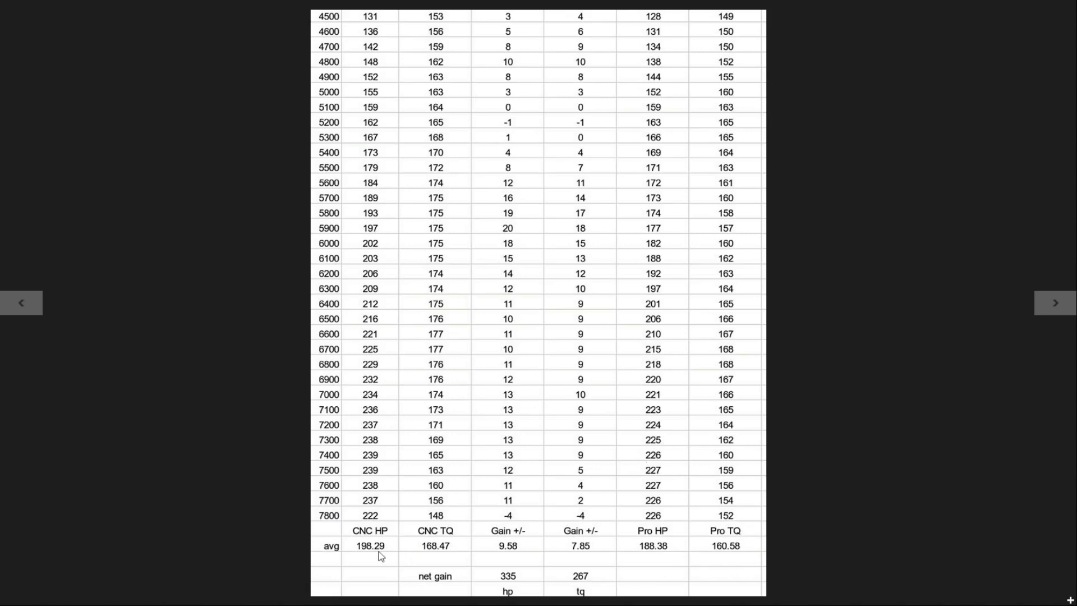
pyautogui.moveTo(360, 554)
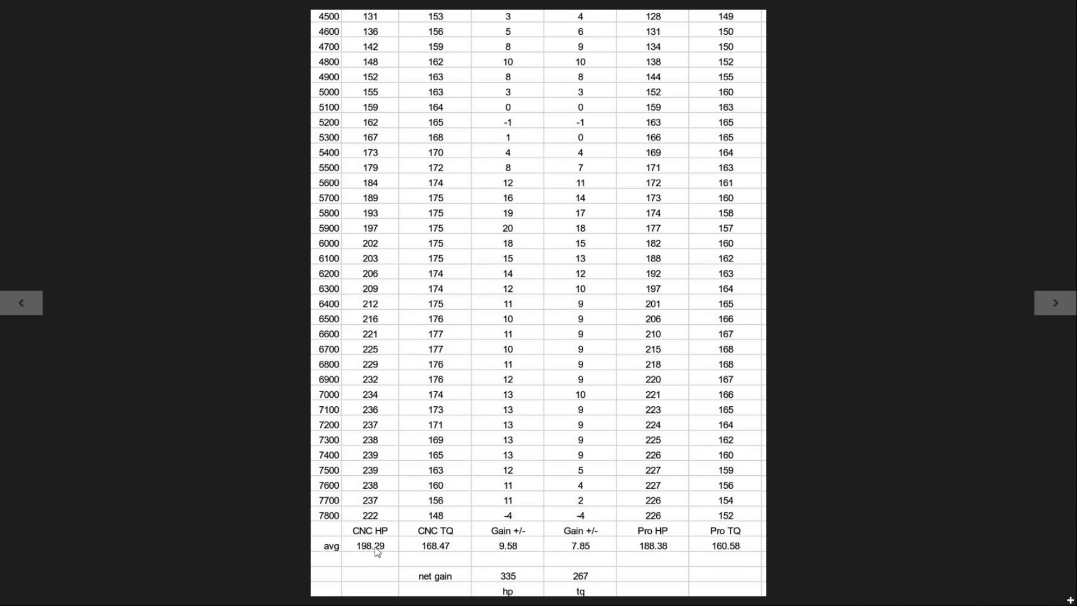
pyautogui.moveTo(644, 554)
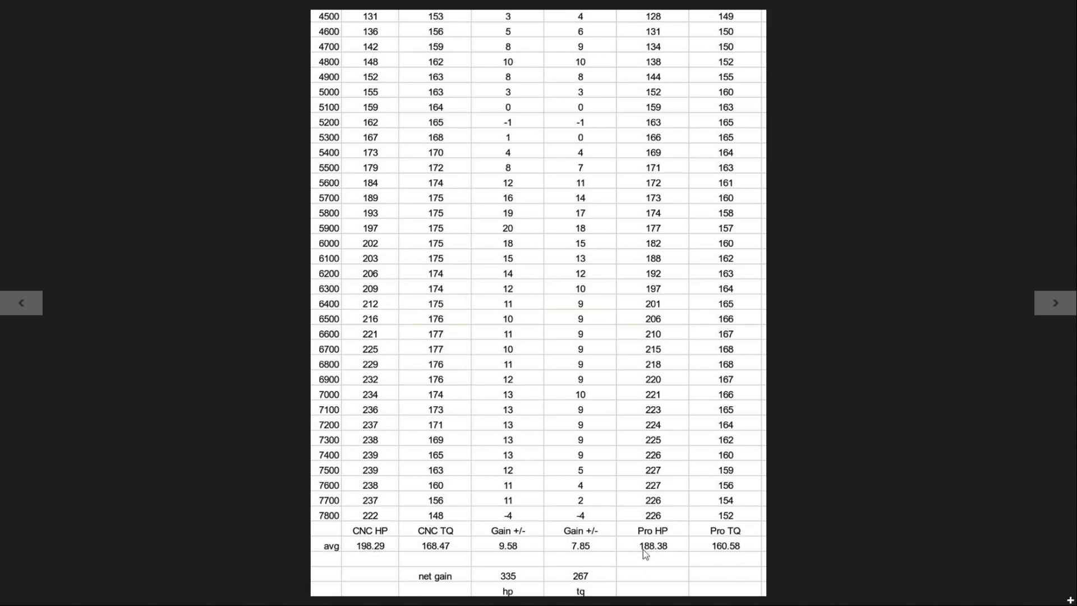
pyautogui.moveTo(436, 557)
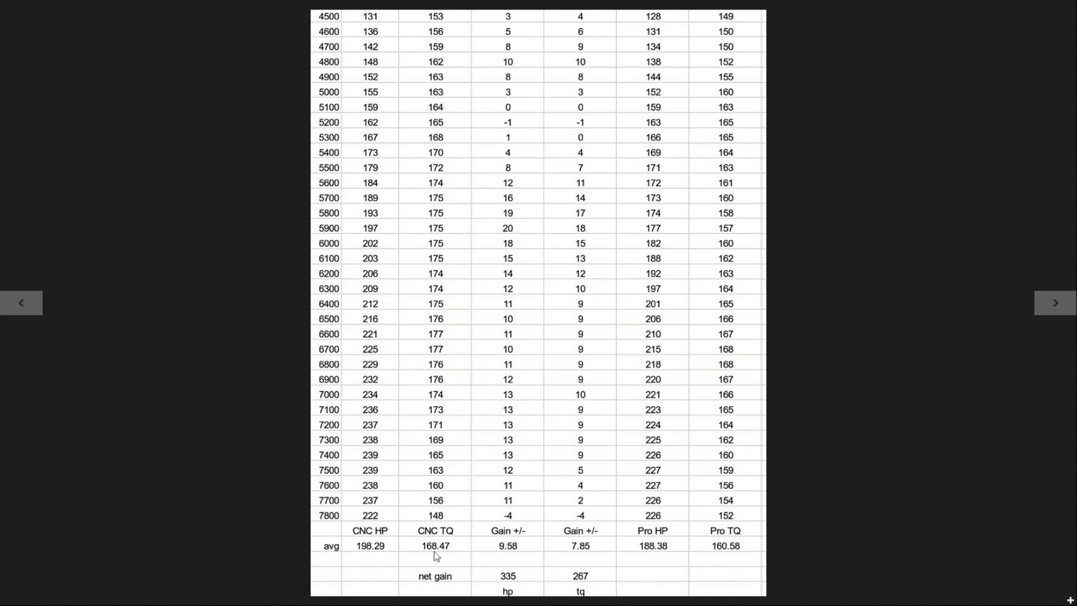
pyautogui.moveTo(444, 551)
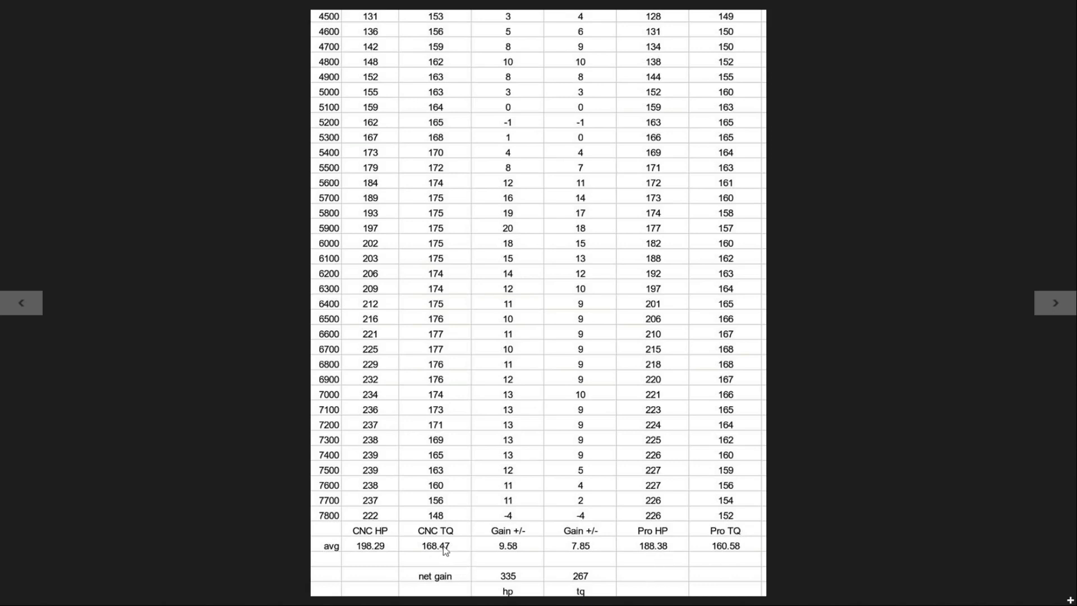
pyautogui.moveTo(728, 545)
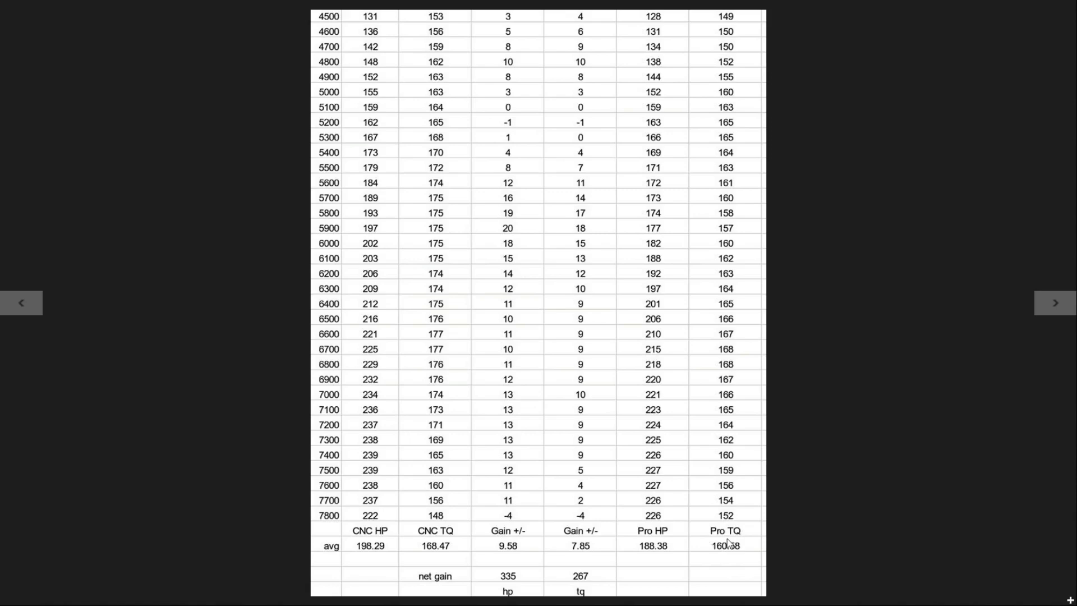